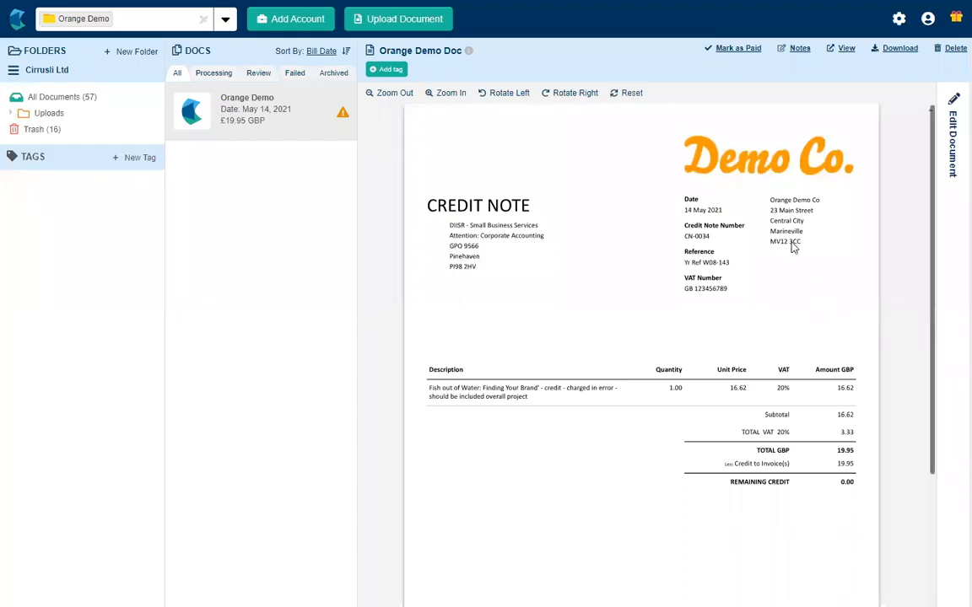
mouse_move(656, 369)
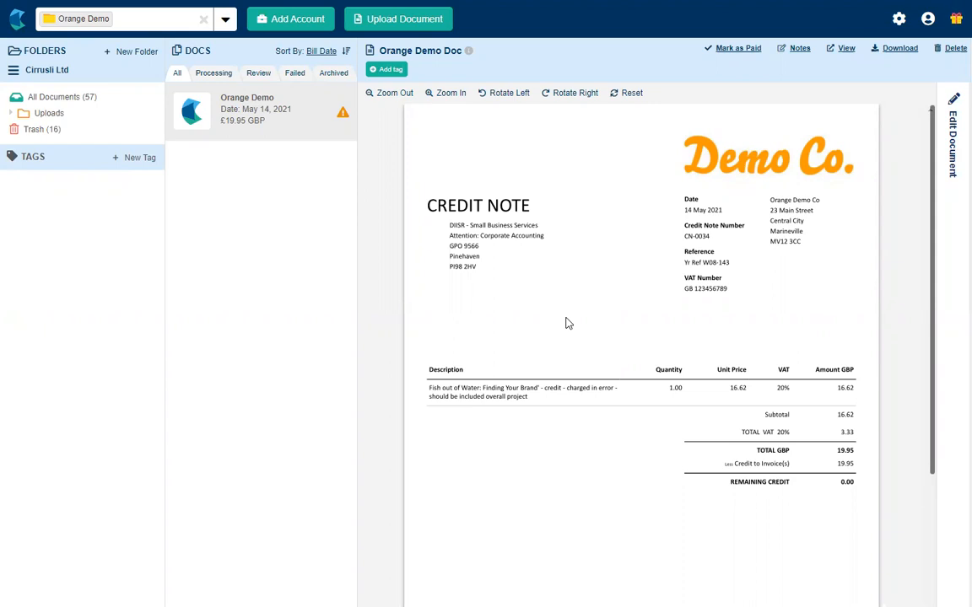
mouse_move(554, 356)
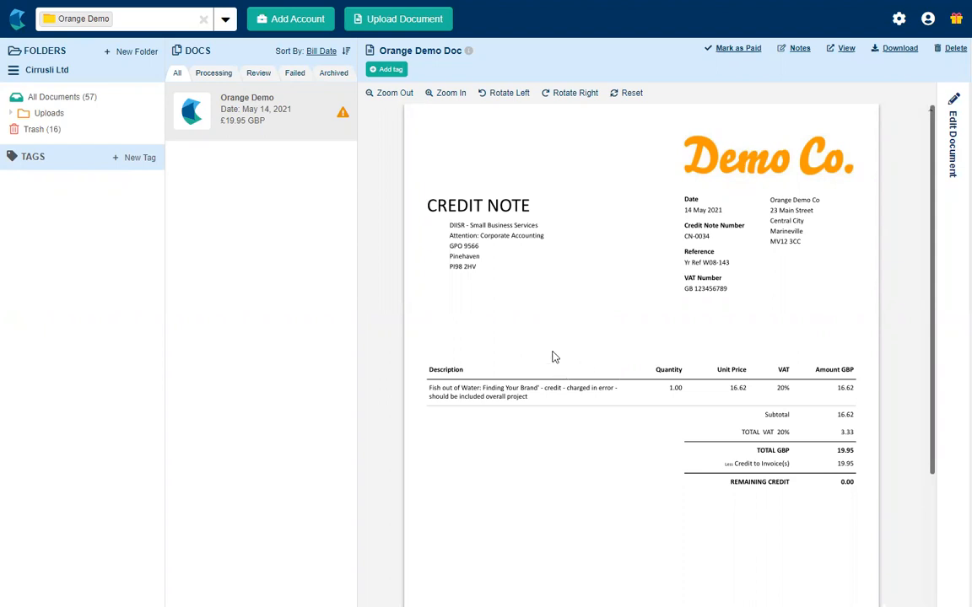
mouse_move(635, 310)
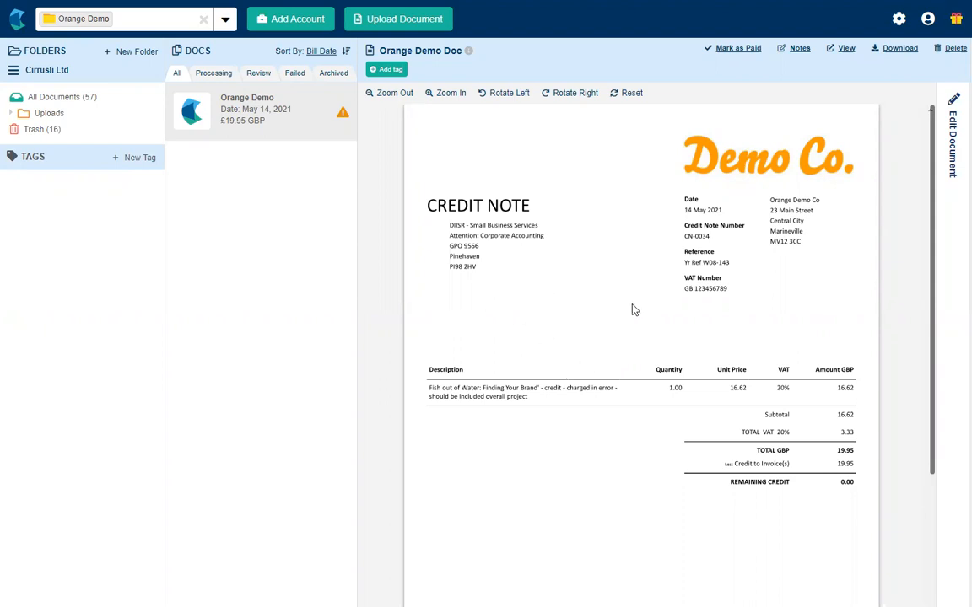
mouse_move(637, 303)
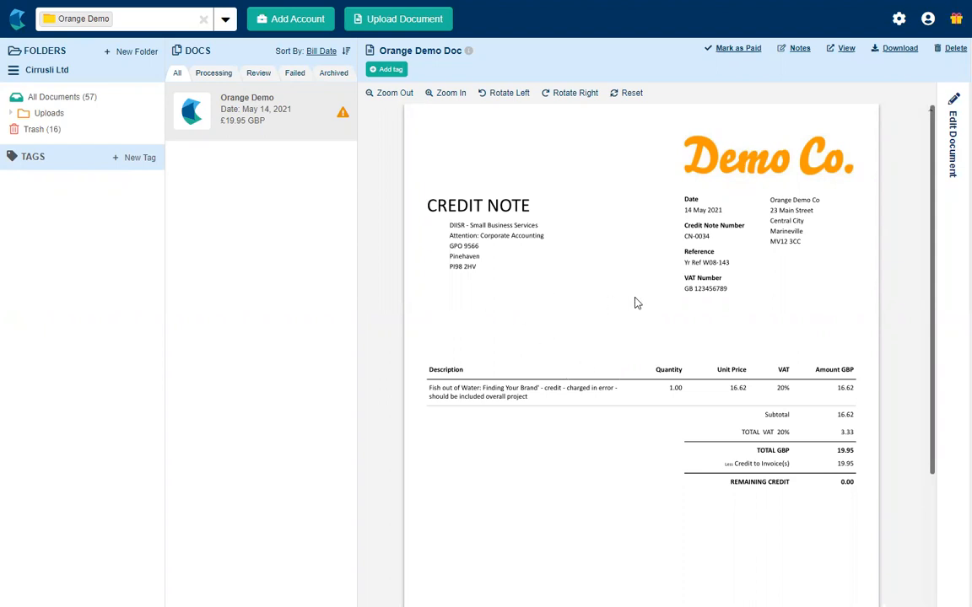
mouse_move(595, 270)
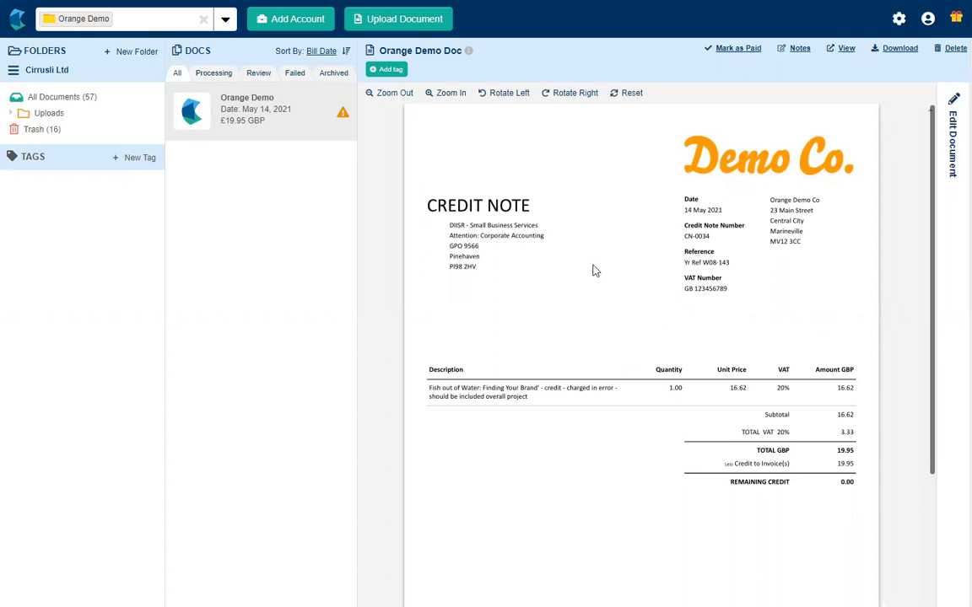
mouse_move(951, 191)
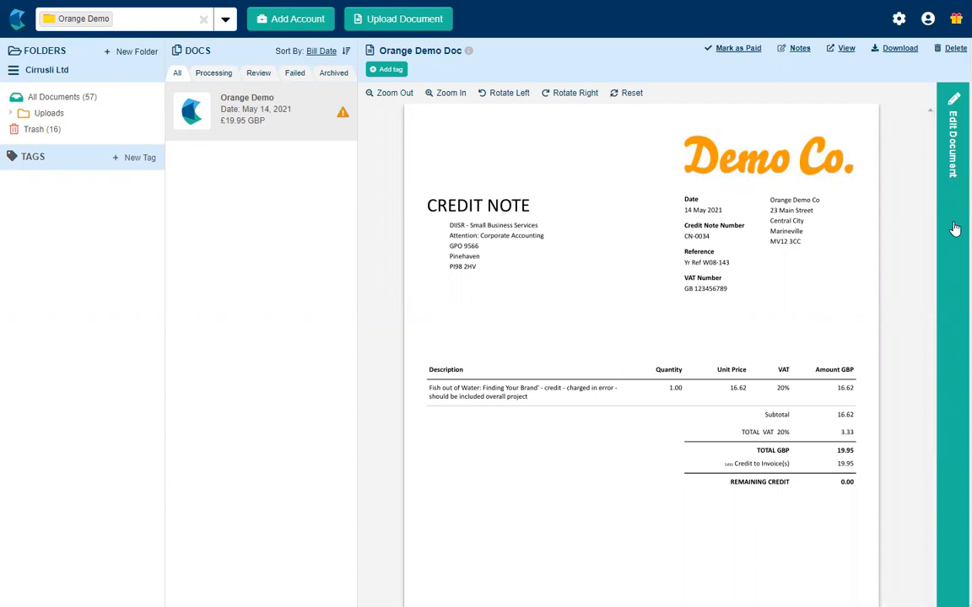
- Open the Edit Document panel for the Orange Demo credit note (CN-0034, 19.95 GBP)
click(948, 134)
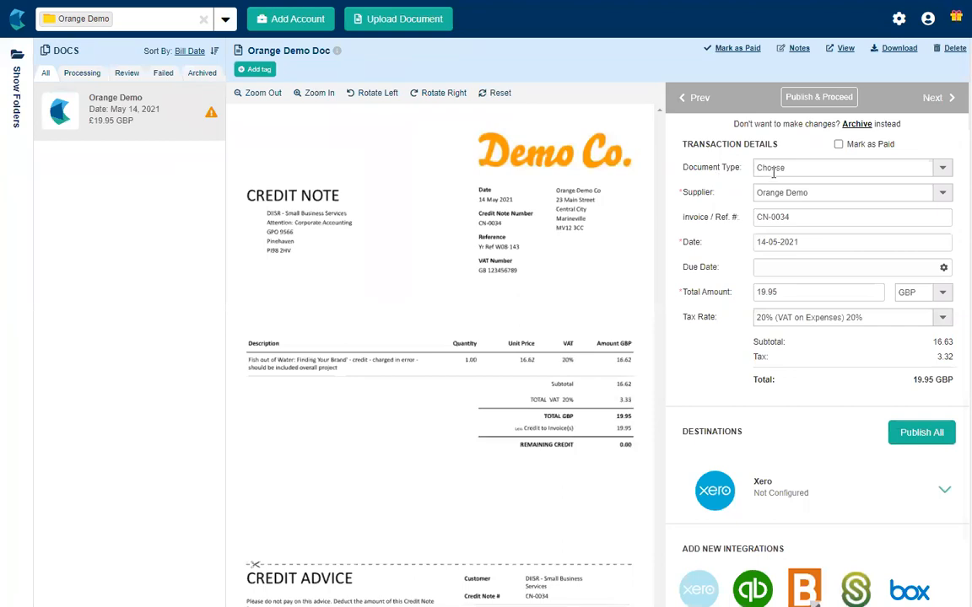
mouse_move(721, 251)
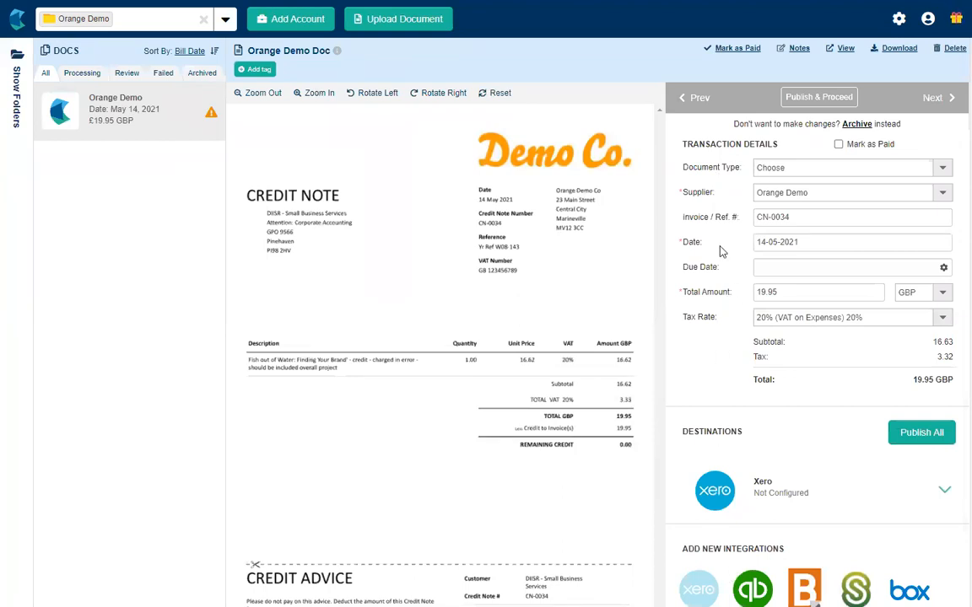
mouse_move(699, 199)
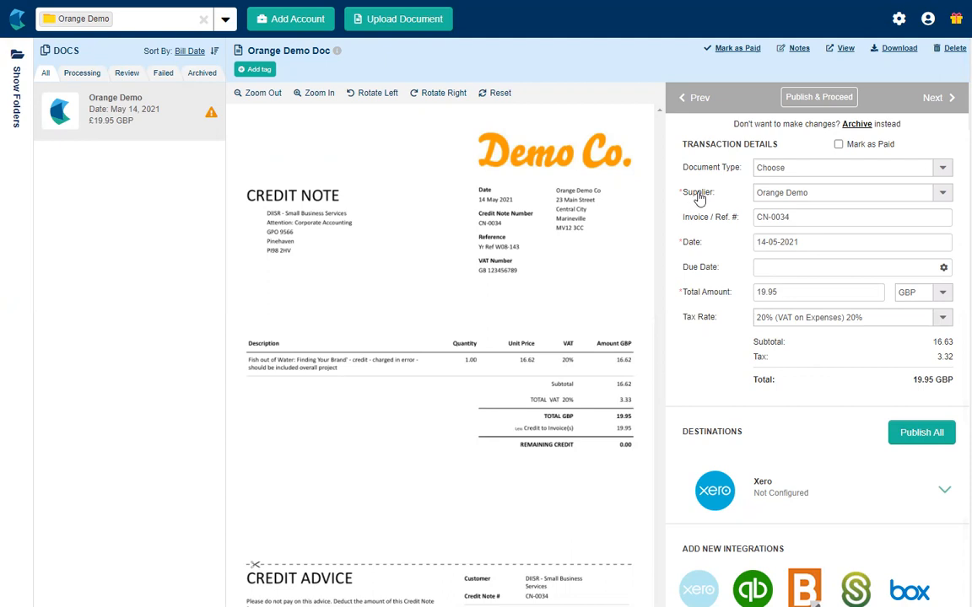
mouse_move(752, 198)
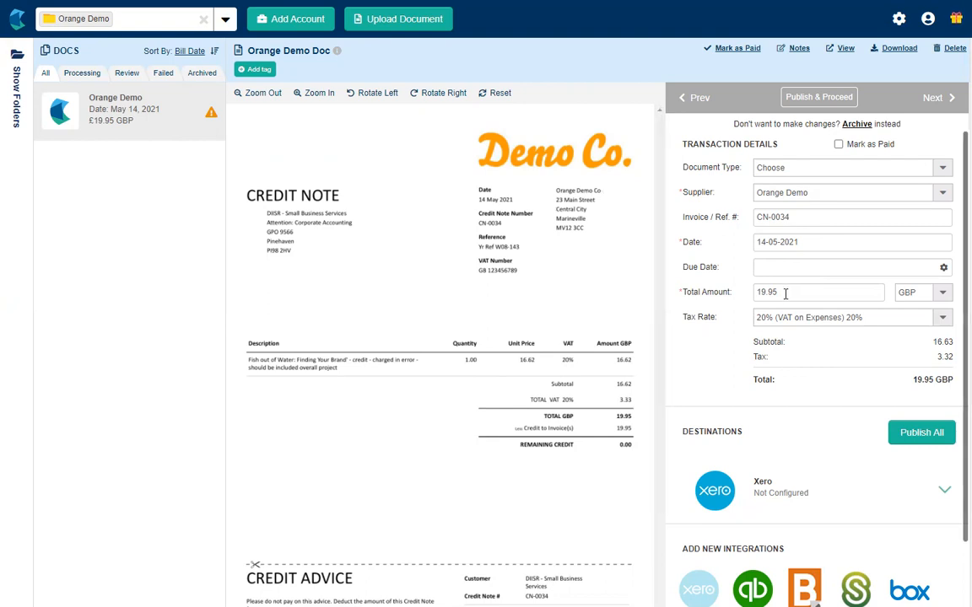
mouse_move(739, 298)
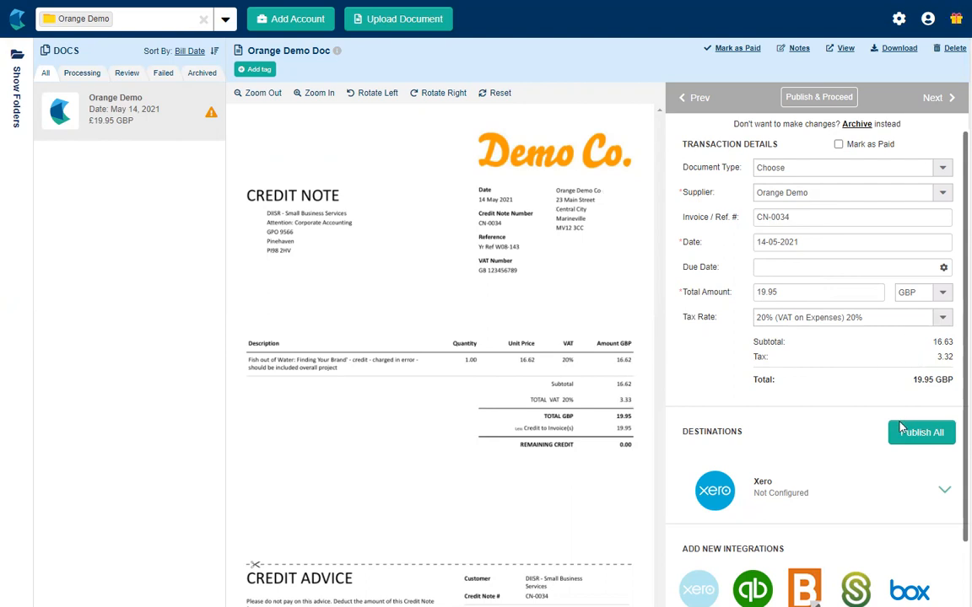
mouse_move(825, 376)
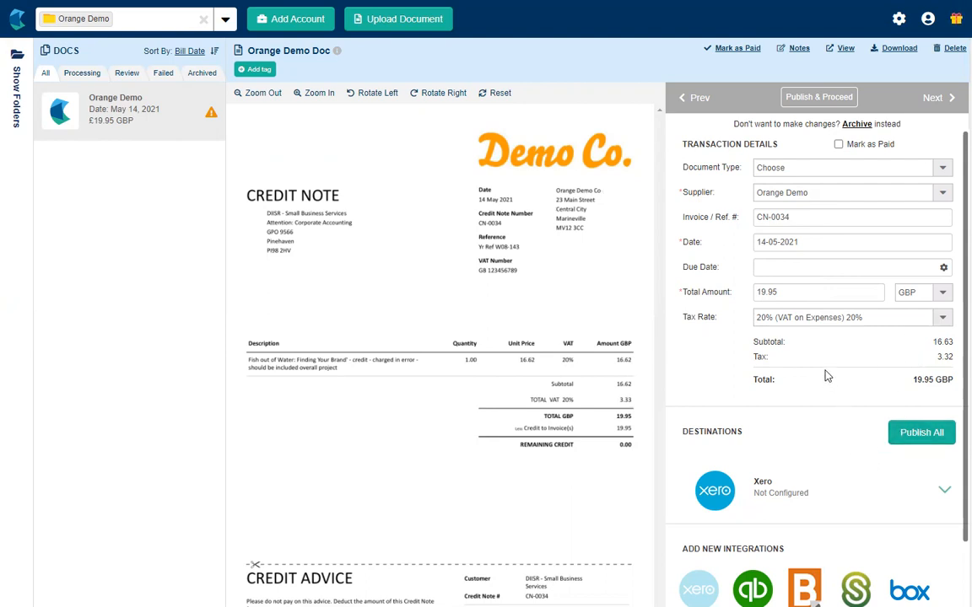
- Expand the Xero destination settings and switch off saving the configuration
scroll(down, 3)
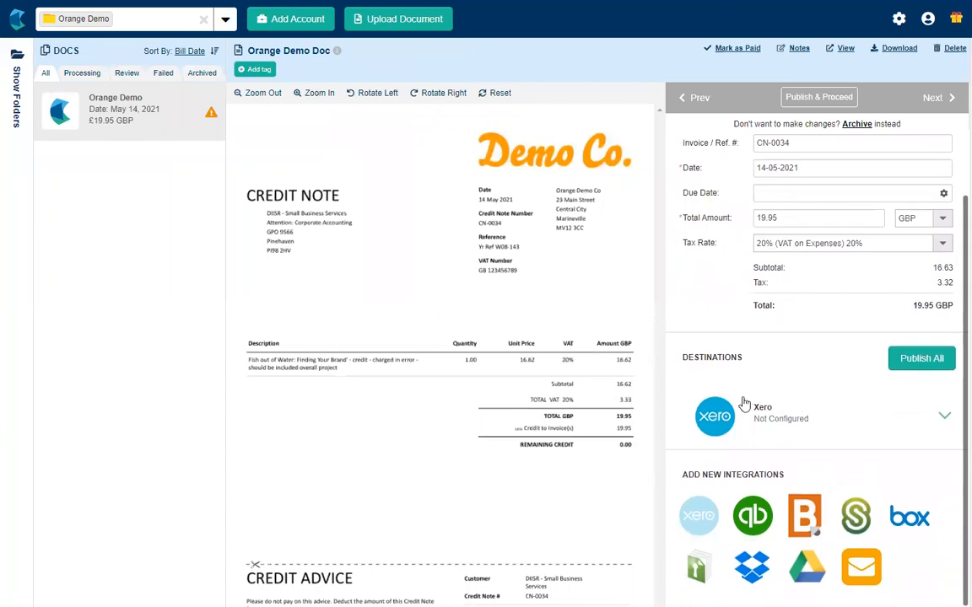
mouse_move(798, 396)
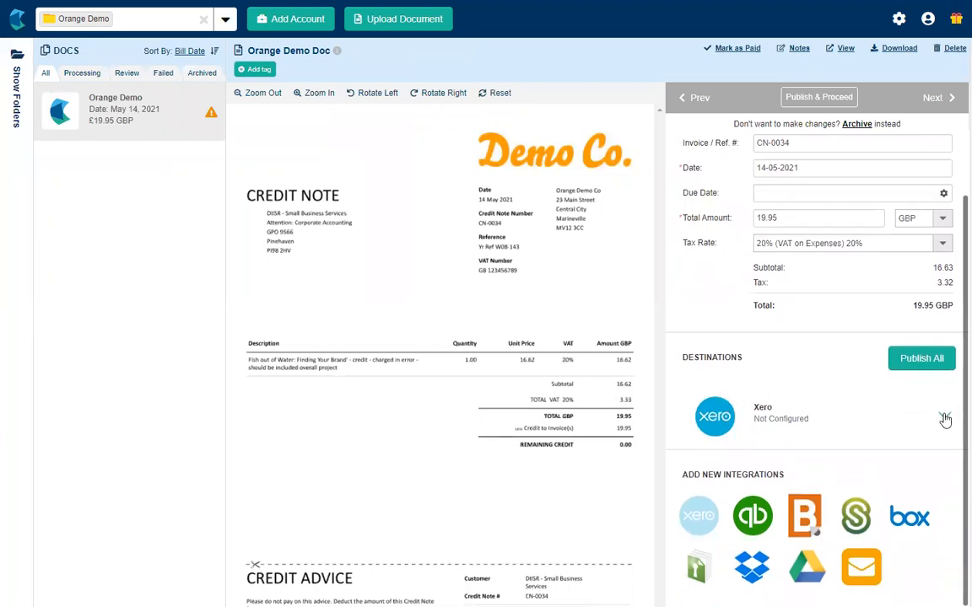
click(945, 420)
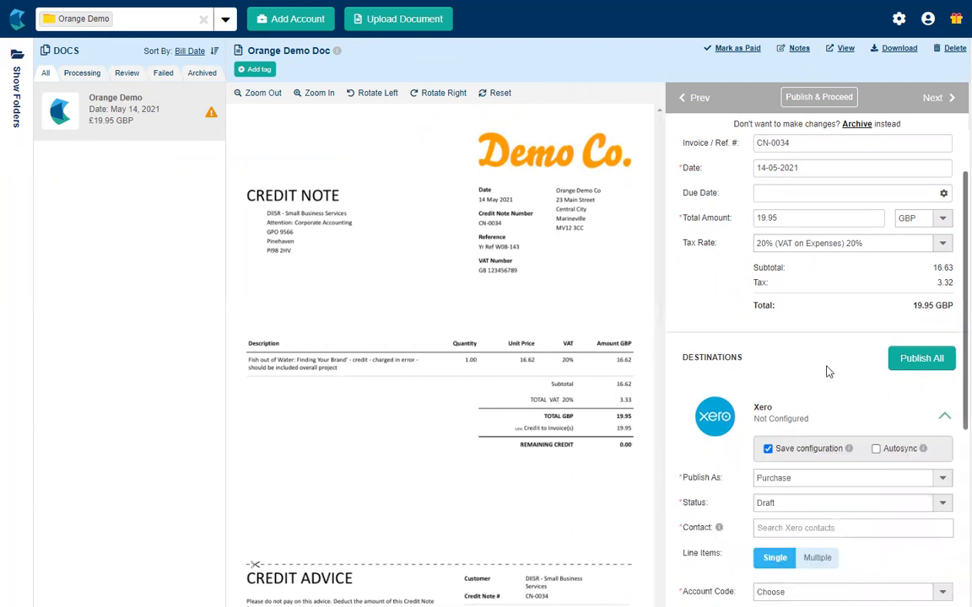
scroll(down, 3)
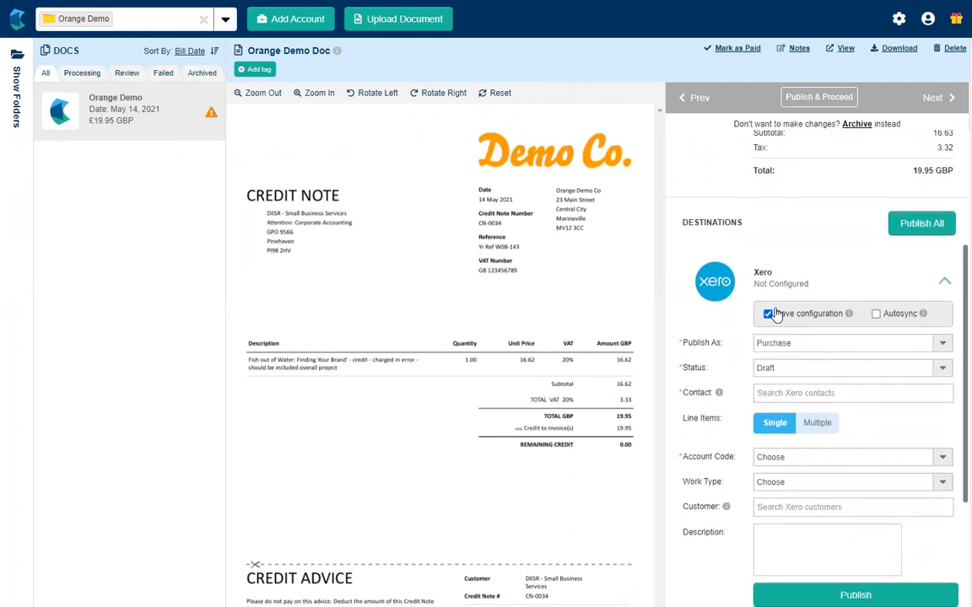
click(768, 313)
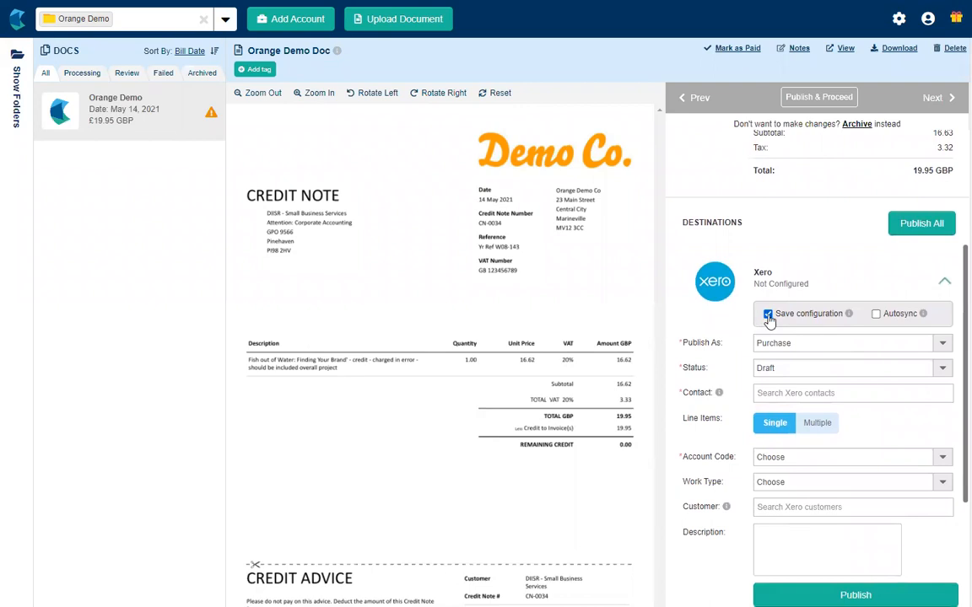
click(768, 314)
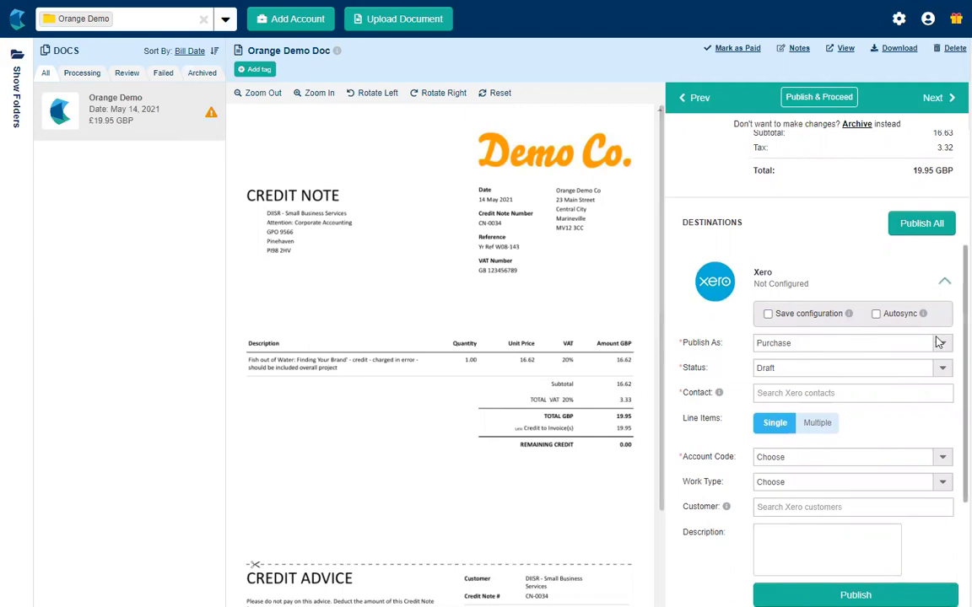
mouse_move(932, 324)
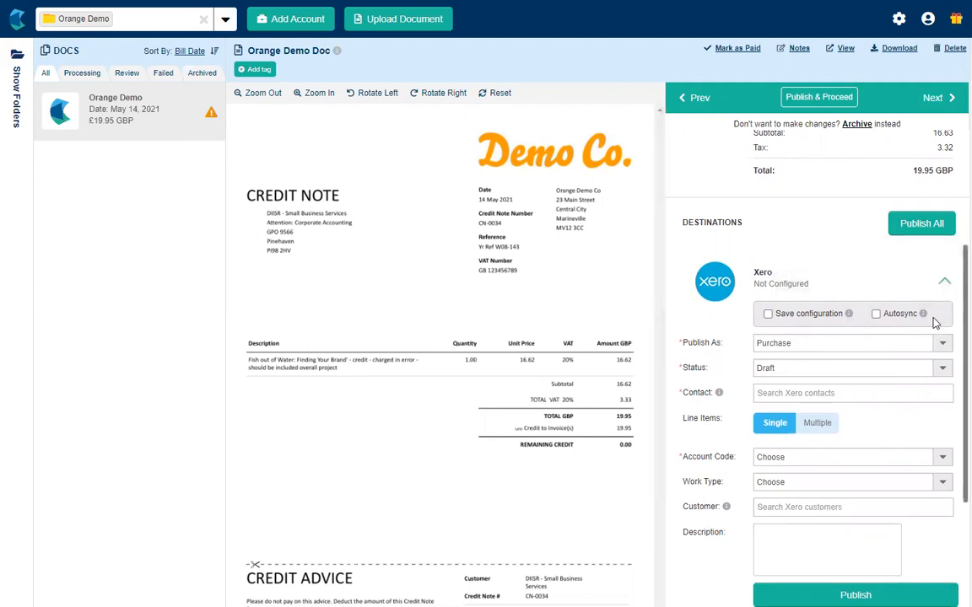
mouse_move(704, 351)
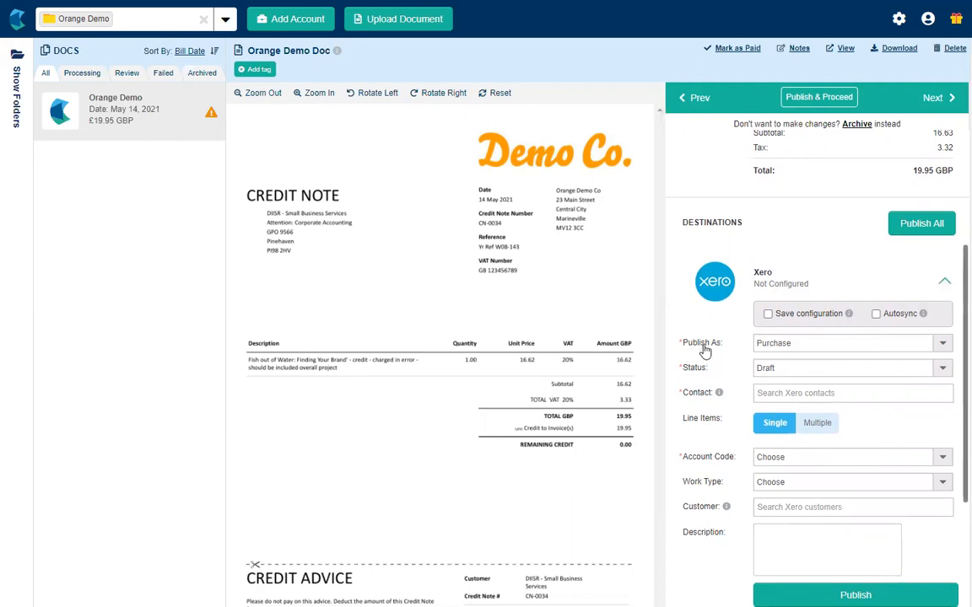
mouse_move(712, 348)
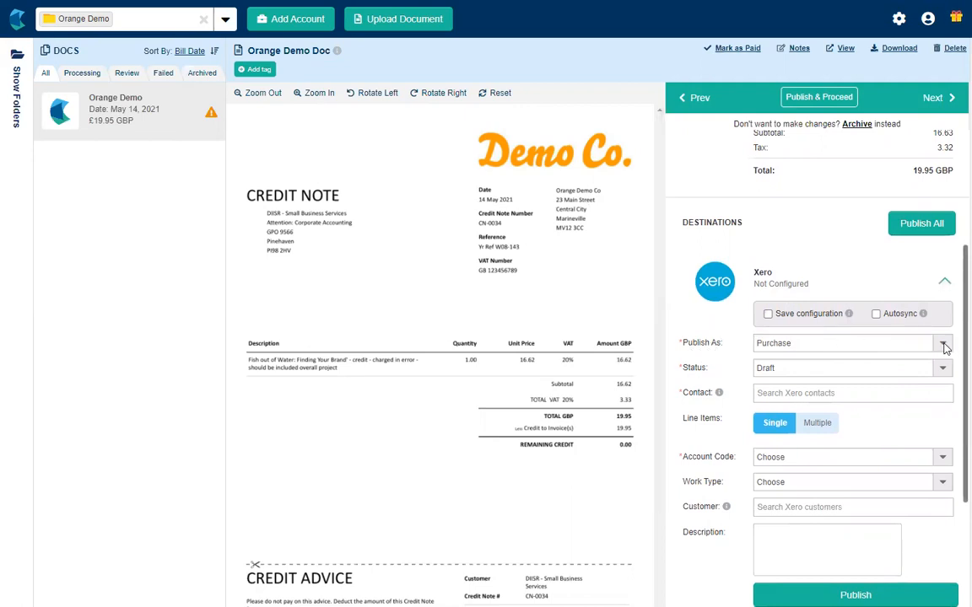
- Change the Xero Publish As type from Purchase to Credit Note and bring up the status choices
click(946, 344)
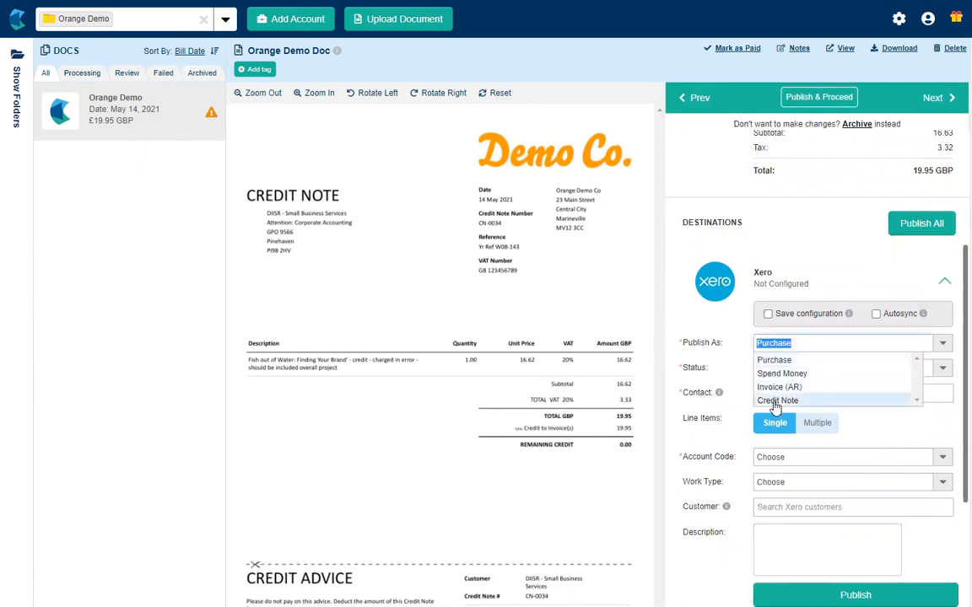
mouse_move(826, 397)
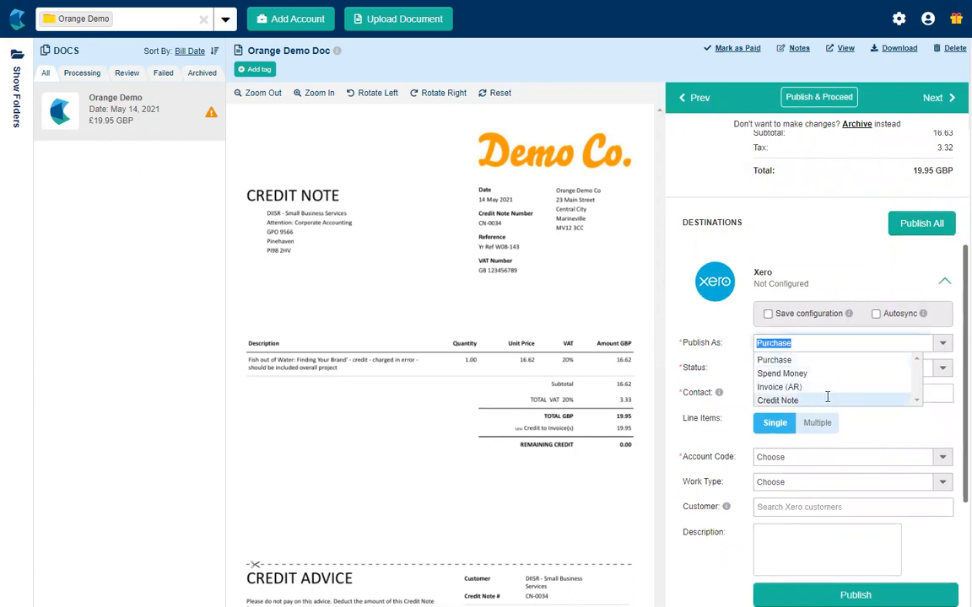
click(778, 401)
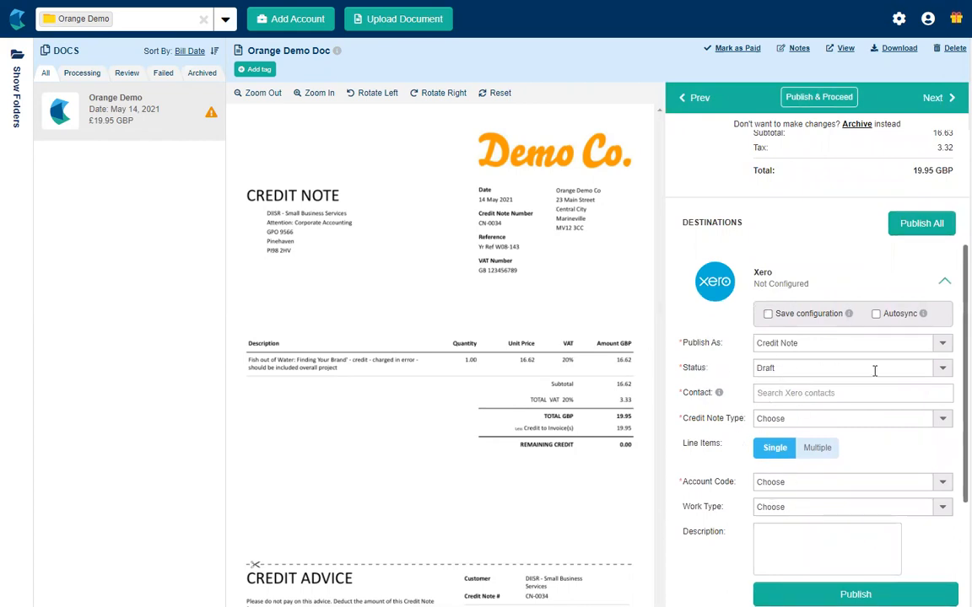
click(850, 368)
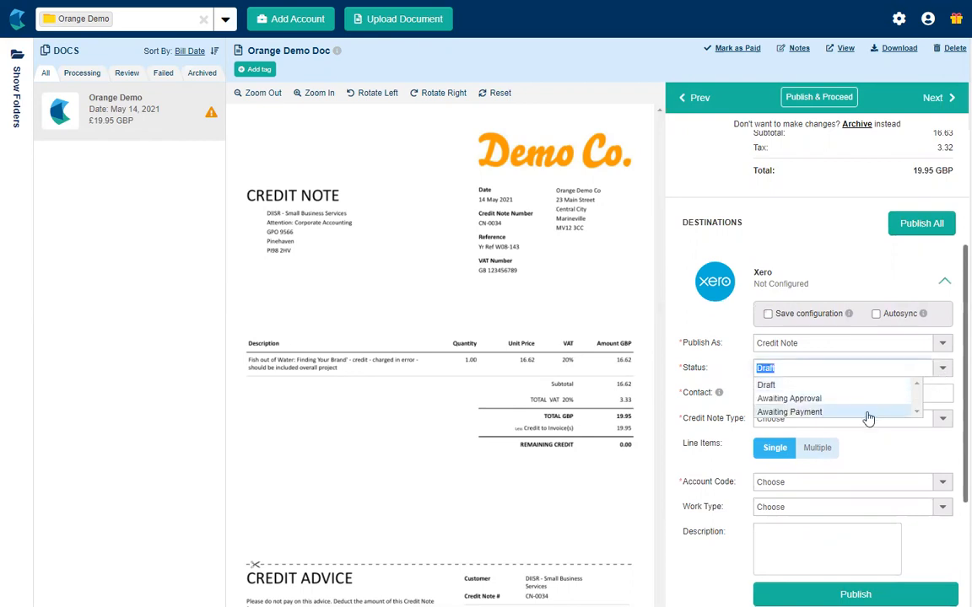
mouse_move(887, 417)
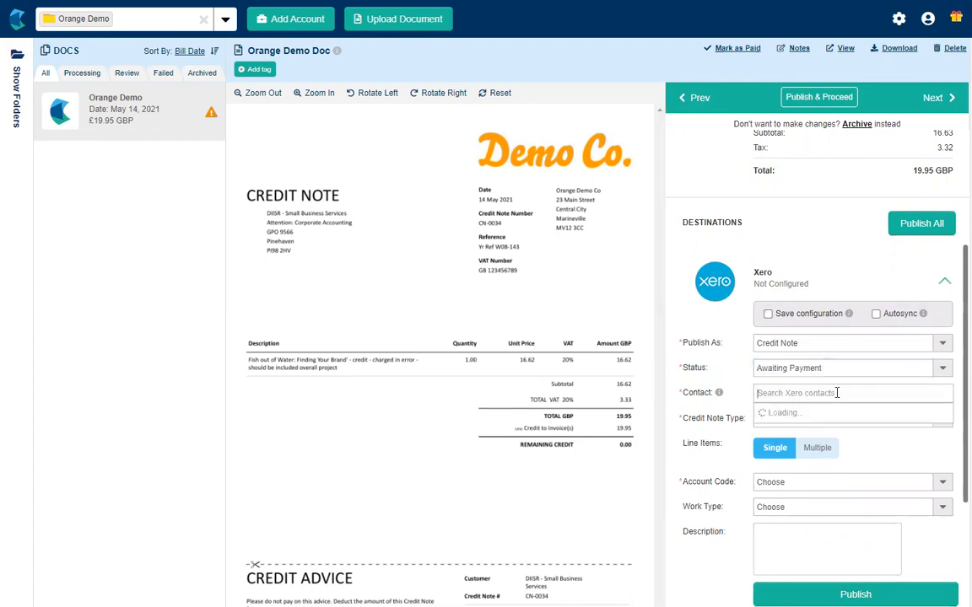
- Assign contact AAT and set the credit note type to A/P Credit
click(852, 393)
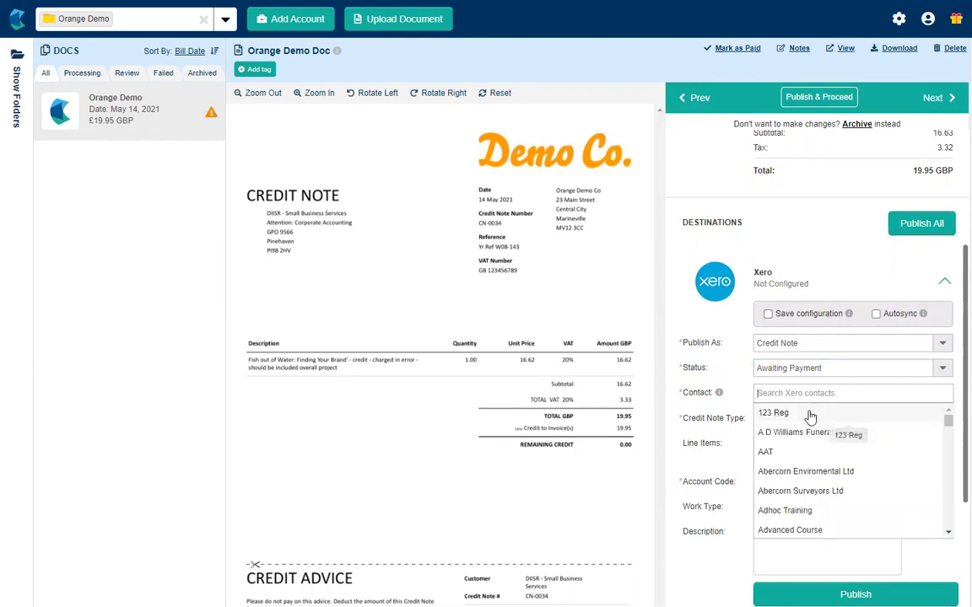
click(765, 452)
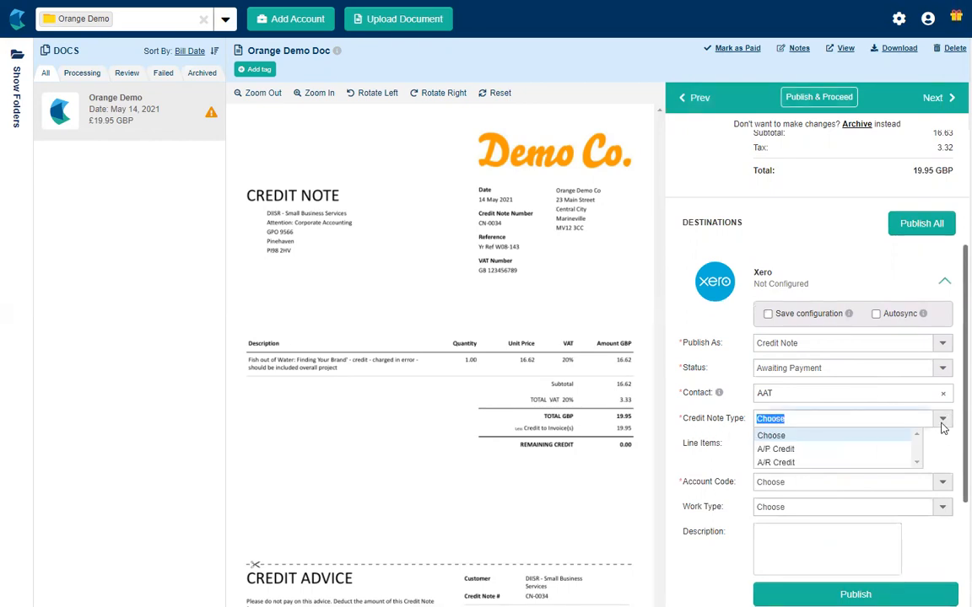
mouse_move(771, 453)
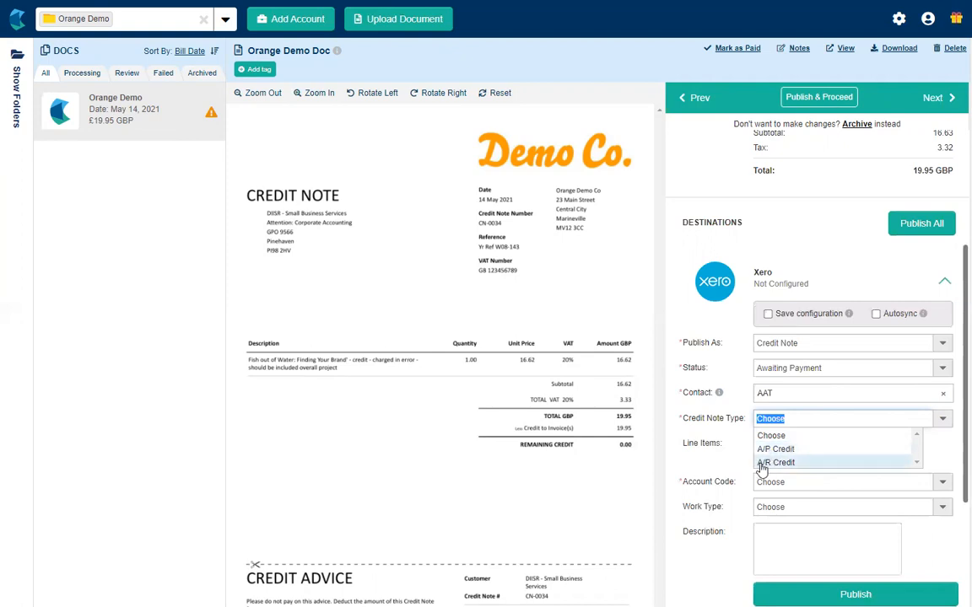
mouse_move(781, 453)
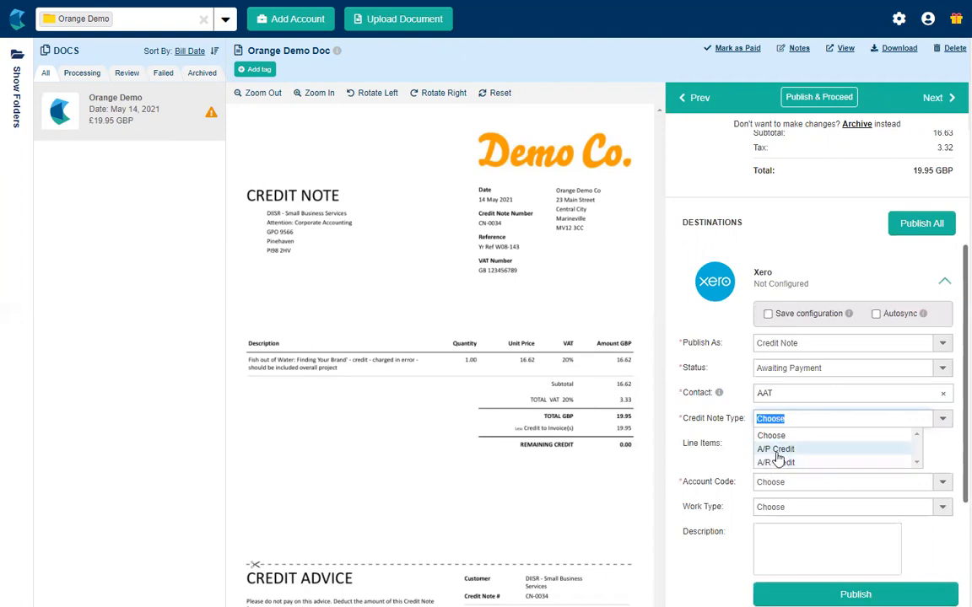
mouse_move(809, 462)
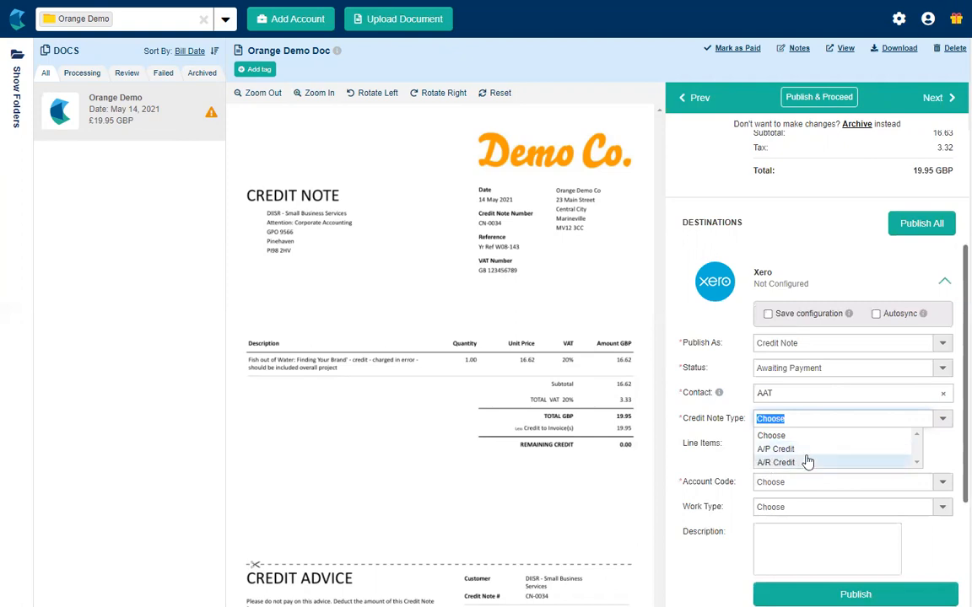
mouse_move(823, 451)
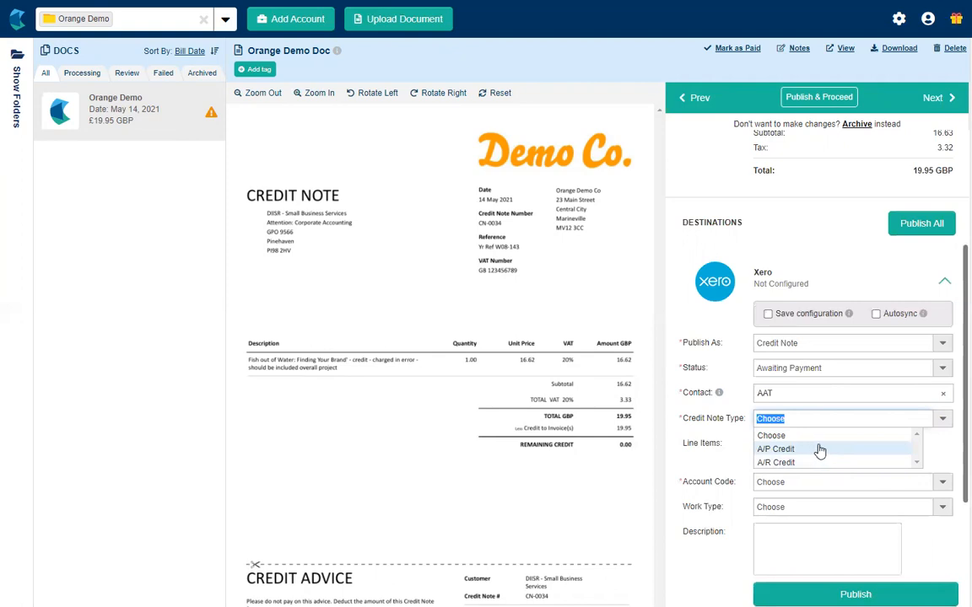
mouse_move(765, 466)
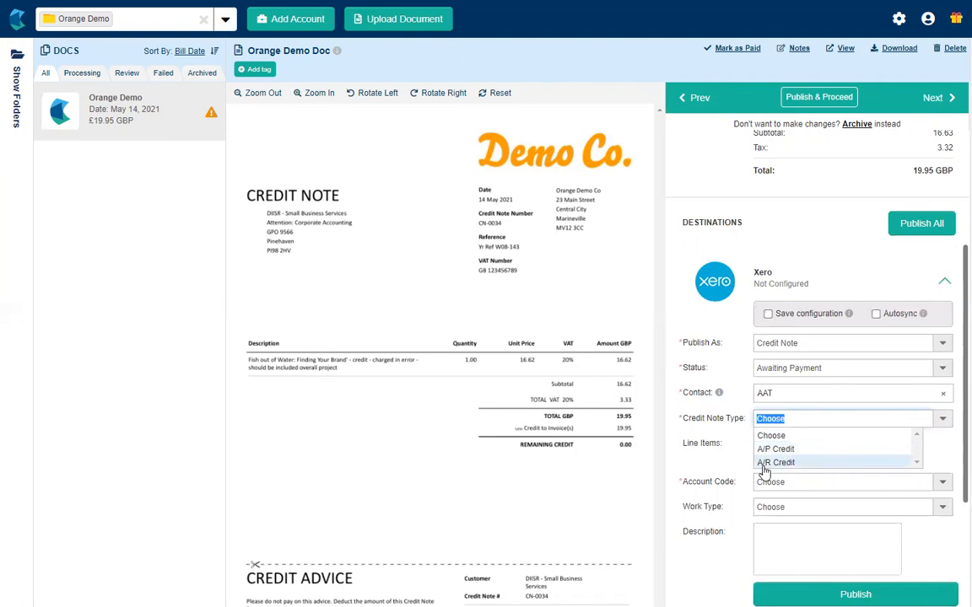
mouse_move(770, 468)
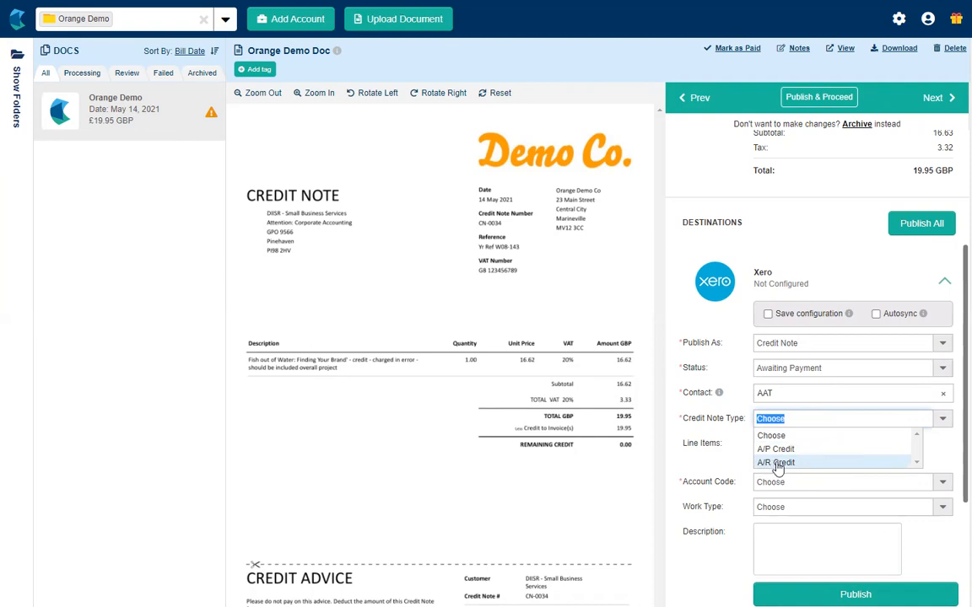
mouse_move(770, 468)
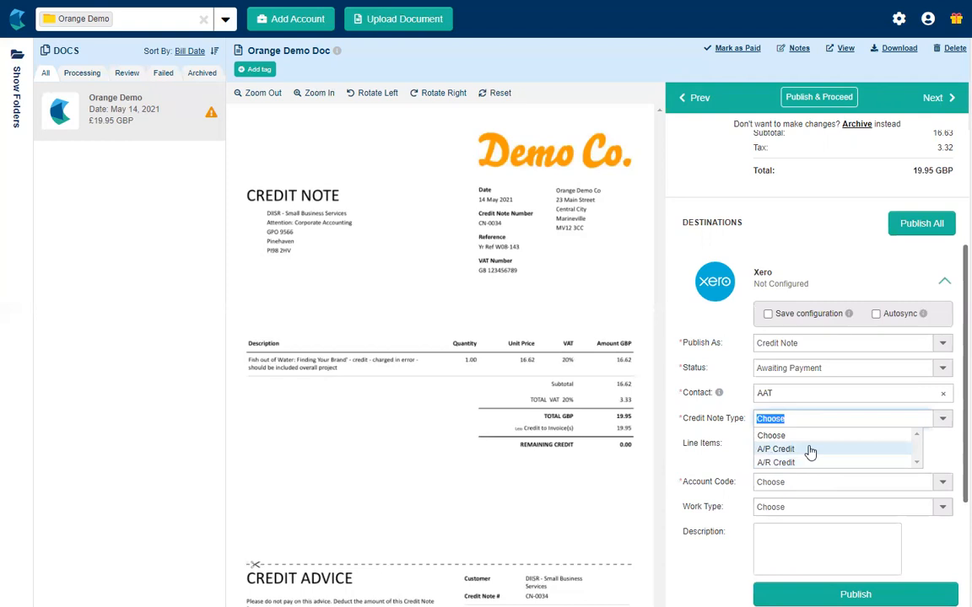
click(776, 449)
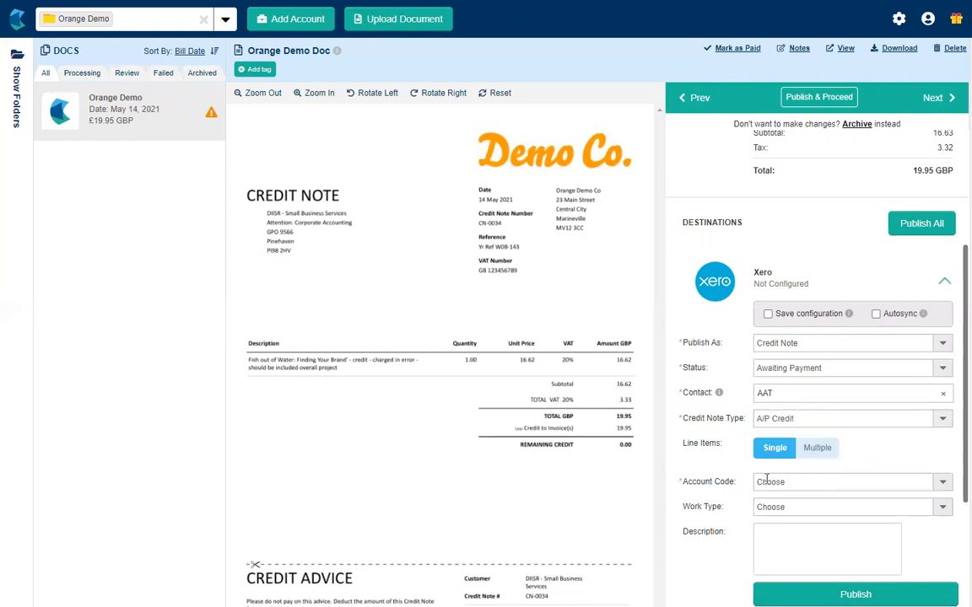
- Filter account codes with 'pur' and assign 27 - Purchases
click(848, 481)
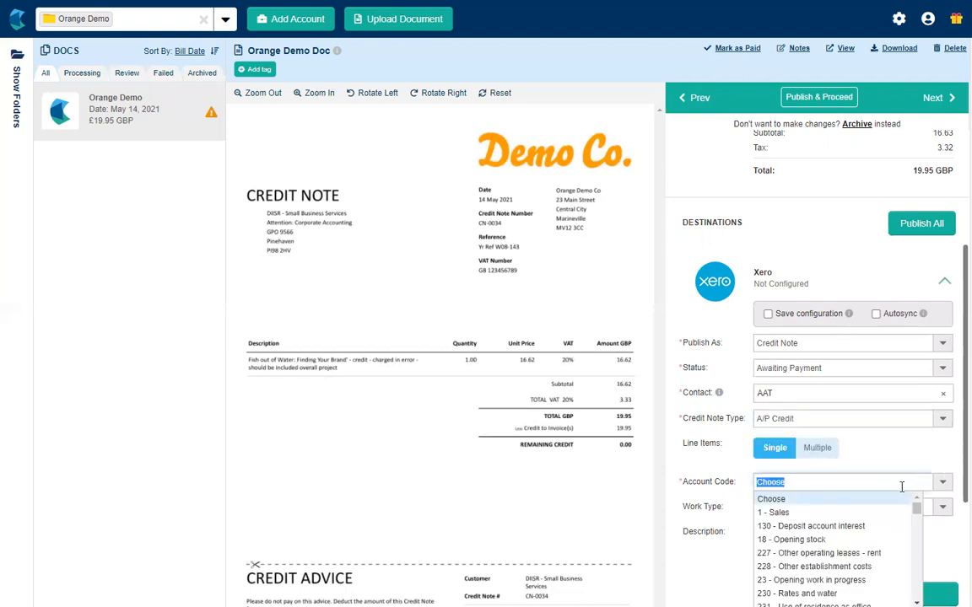
mouse_move(888, 498)
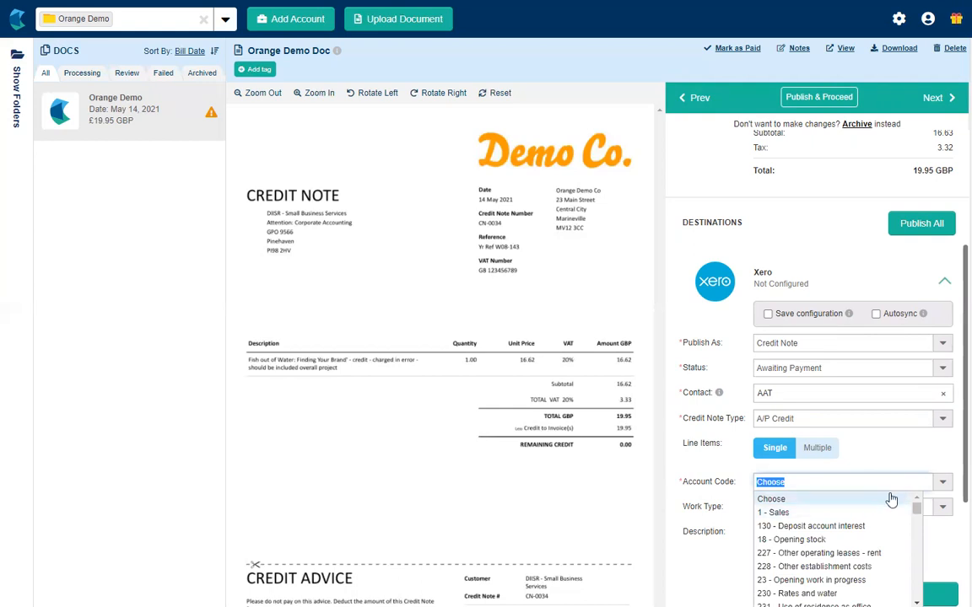
text(pur)
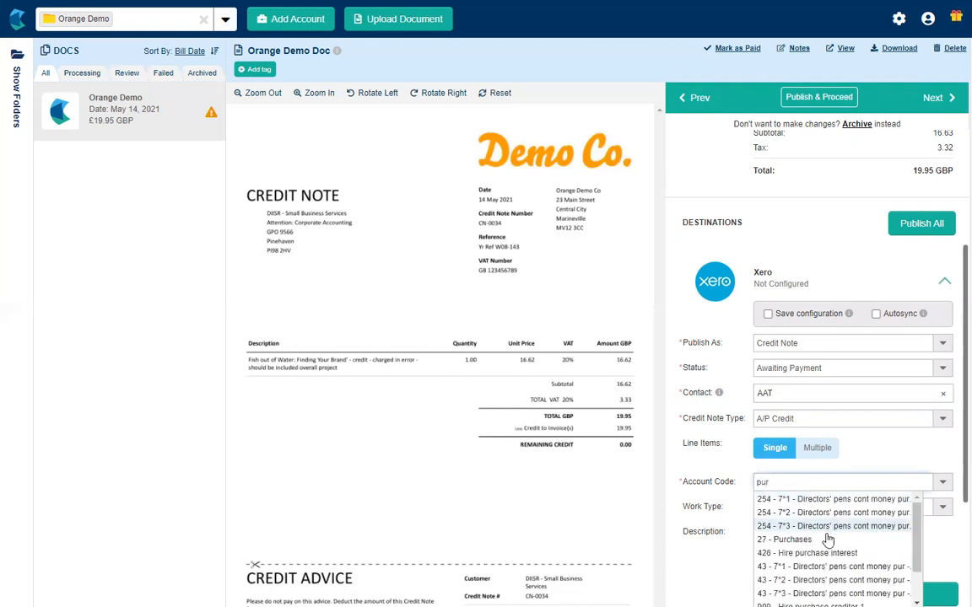
click(795, 540)
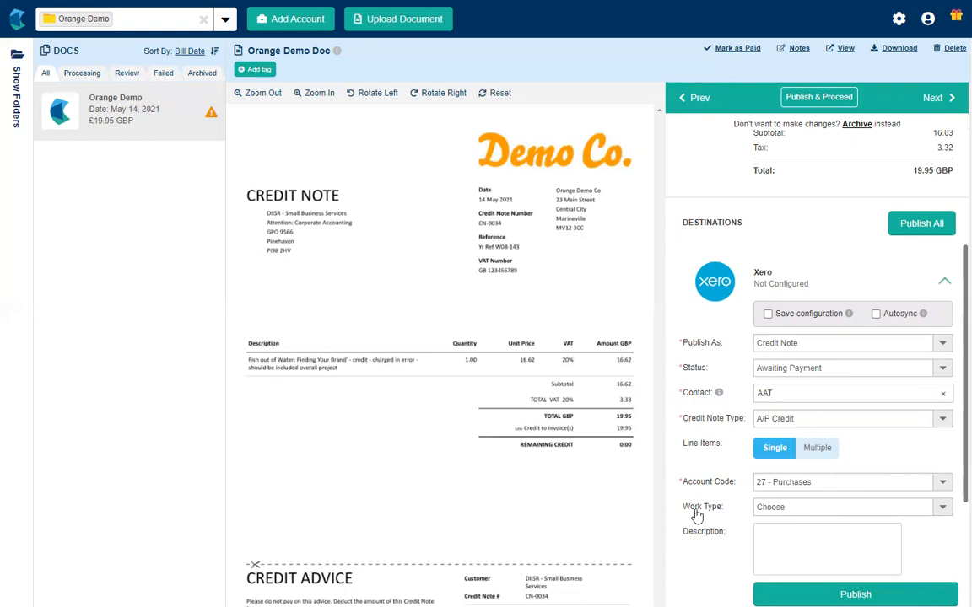
mouse_move(518, 178)
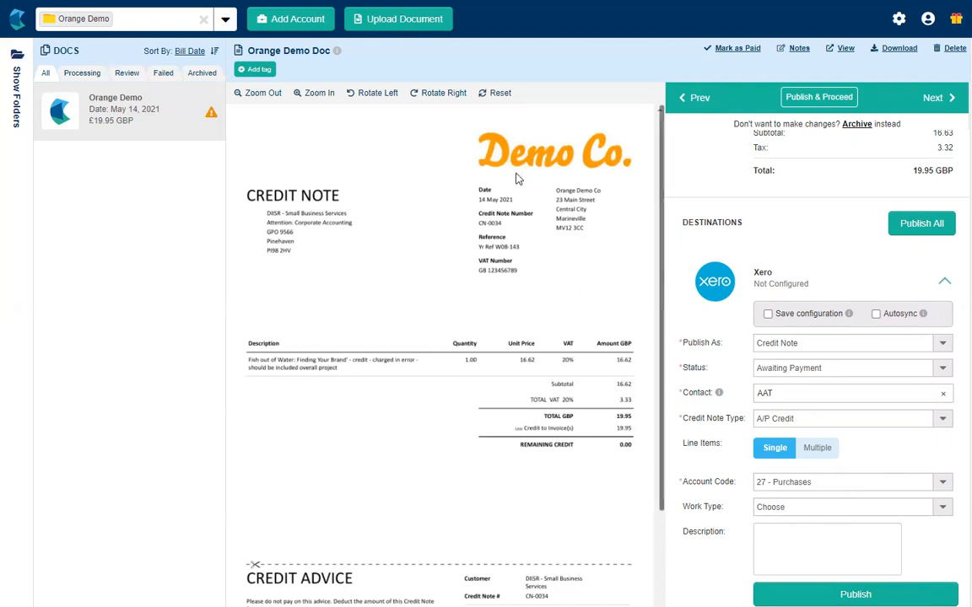